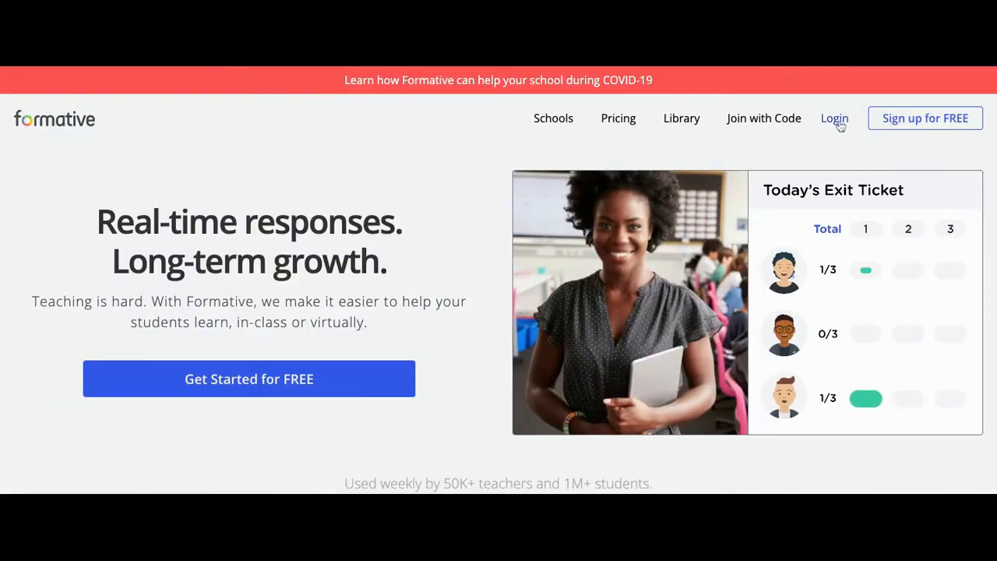
{"action": "left_click", "coordinate": [833, 117]}
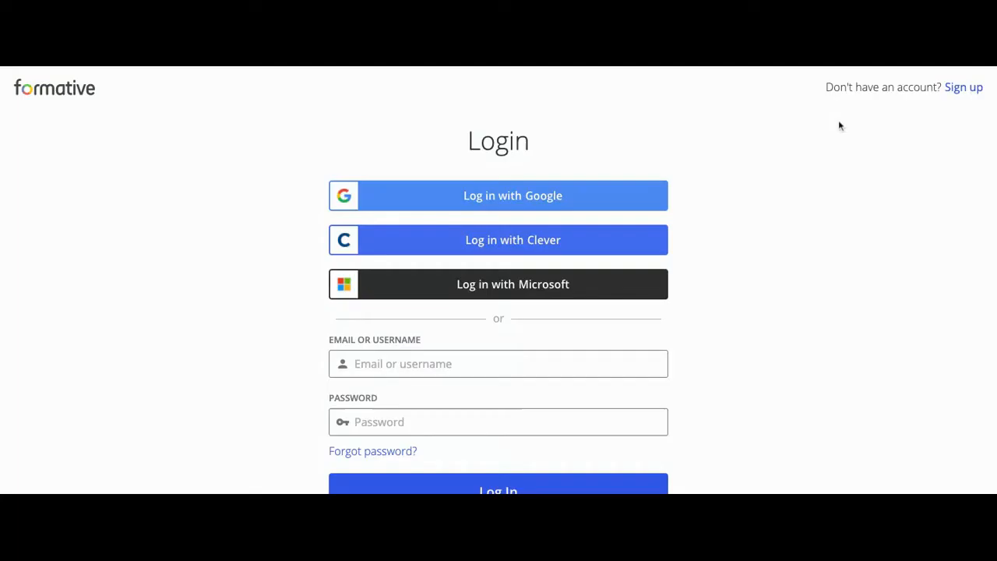
{"action": "mouse_move", "coordinate": [663, 203]}
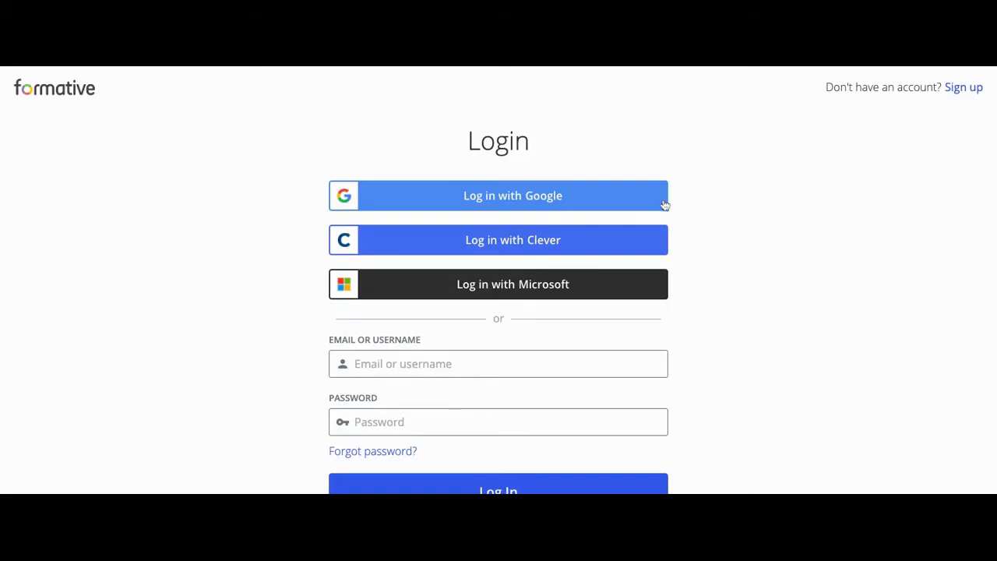
{"action": "mouse_move", "coordinate": [611, 340]}
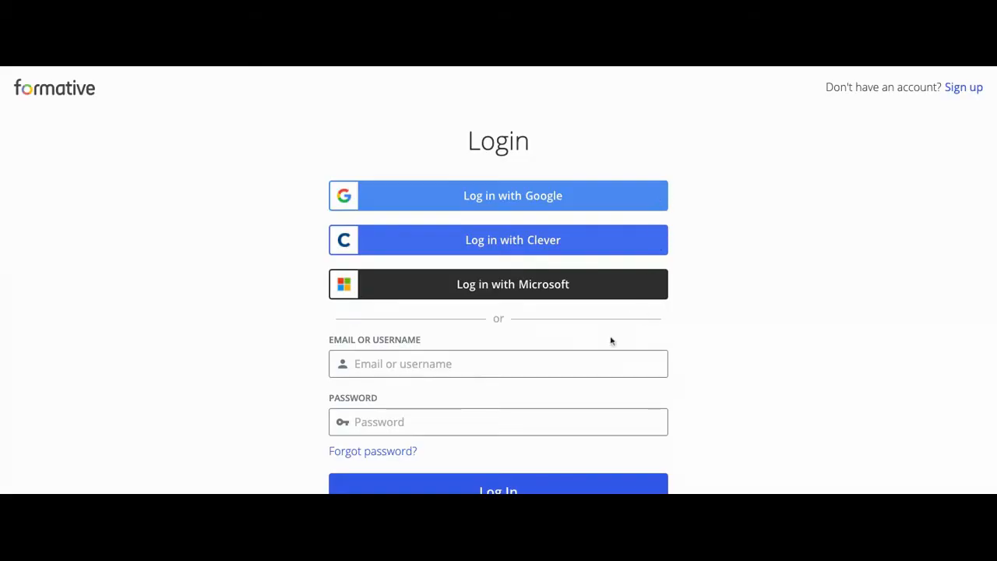
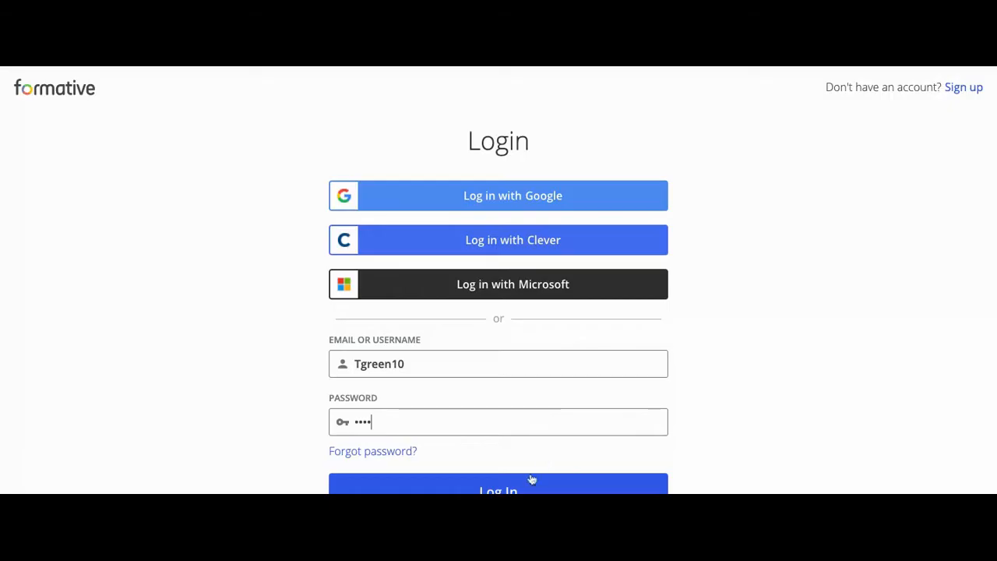
{"action": "left_click", "coordinate": [497, 486]}
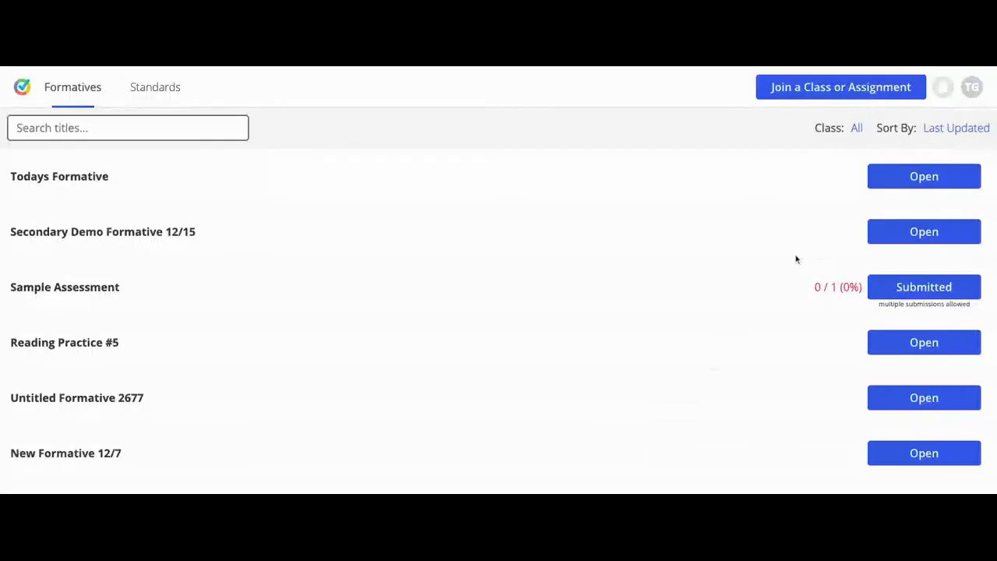
Step: Enter a join code beginning MO and request to join the Math Class
{"action": "left_click", "coordinate": [840, 86]}
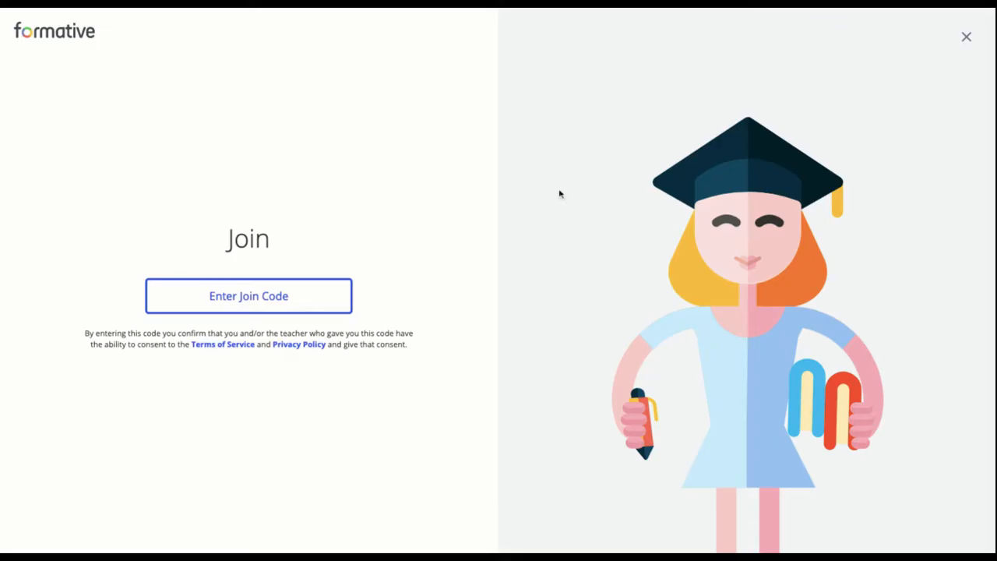
{"action": "type", "text": "MO"}
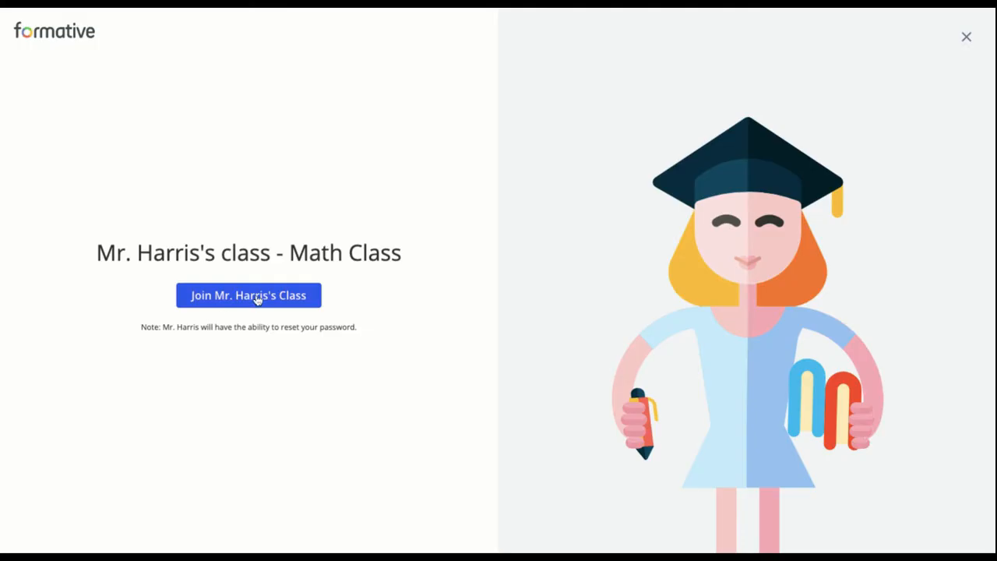
{"action": "left_click", "coordinate": [248, 294]}
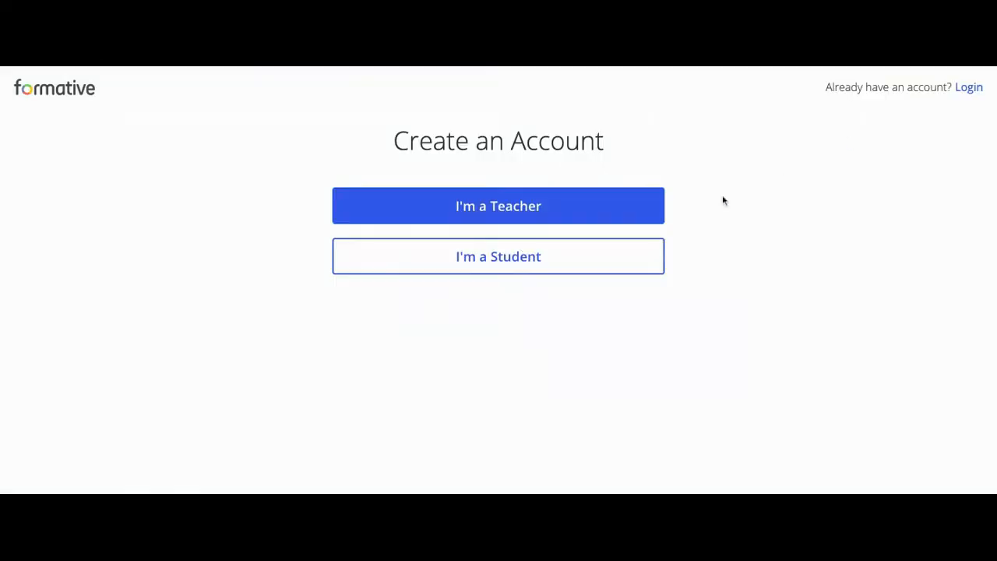
{"action": "left_click", "coordinate": [497, 256]}
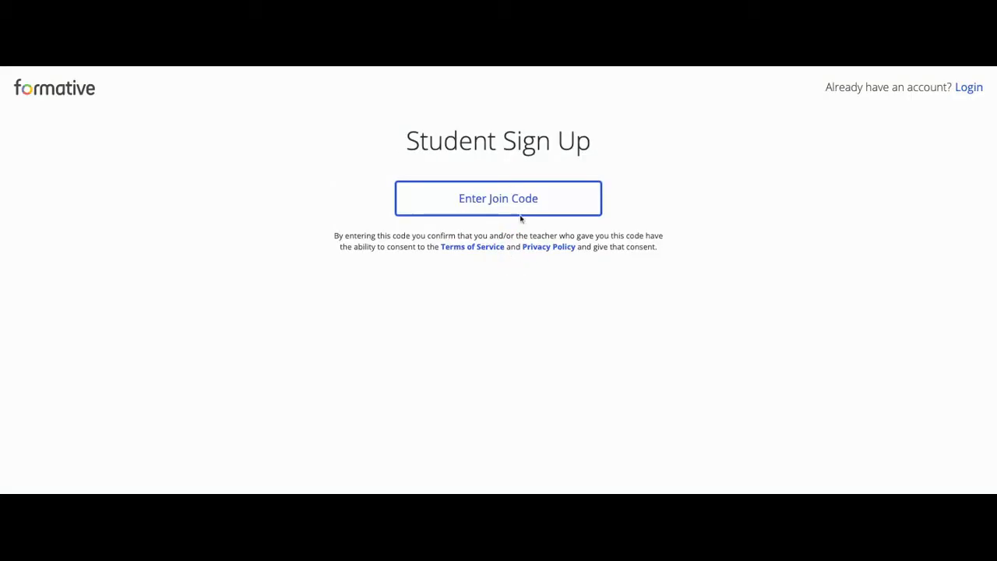
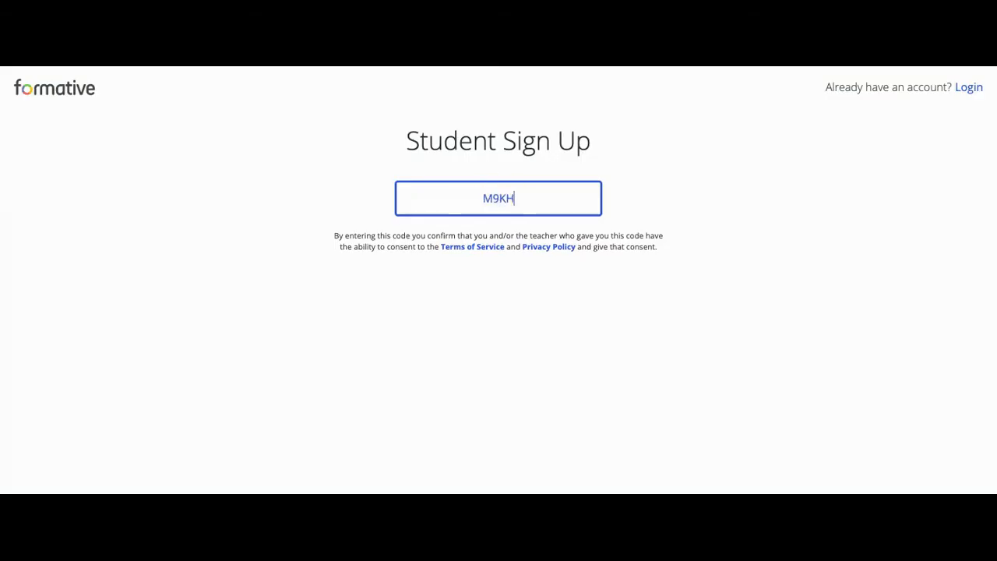
{"action": "key", "text": "Enter"}
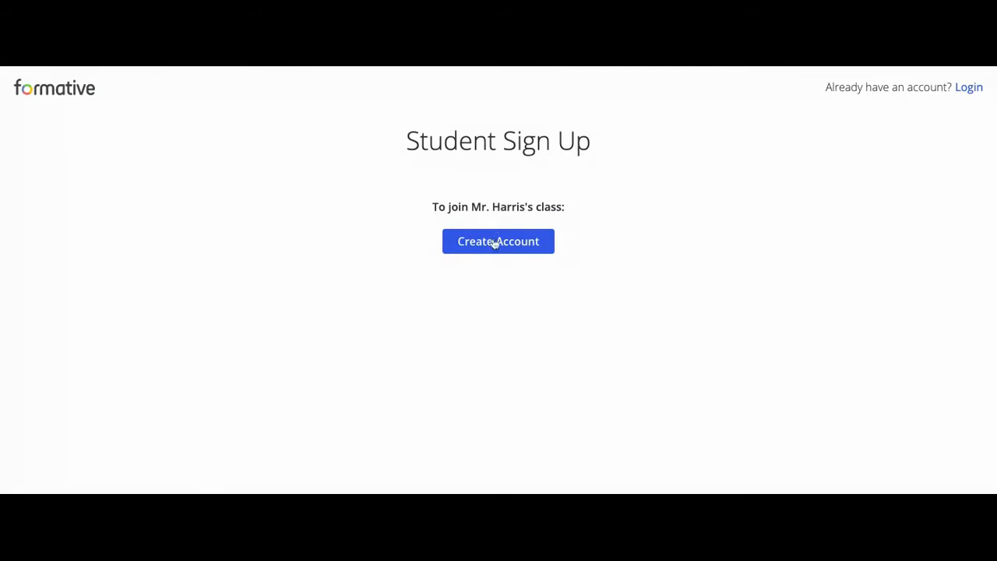
Step: Create a free student account for the class
{"action": "left_click", "coordinate": [498, 241]}
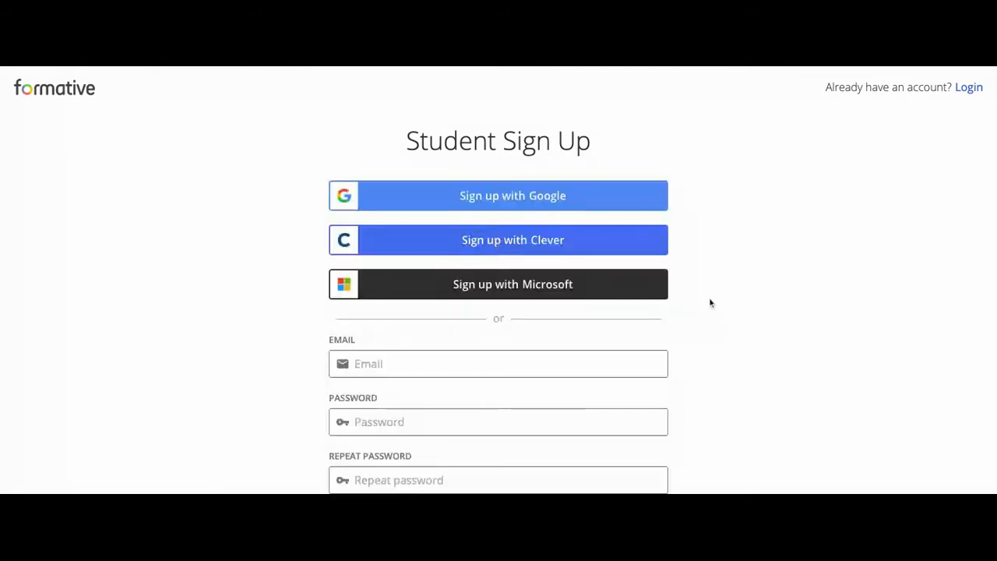
{"action": "scroll", "scroll_direction": "down", "scroll_amount": 3}
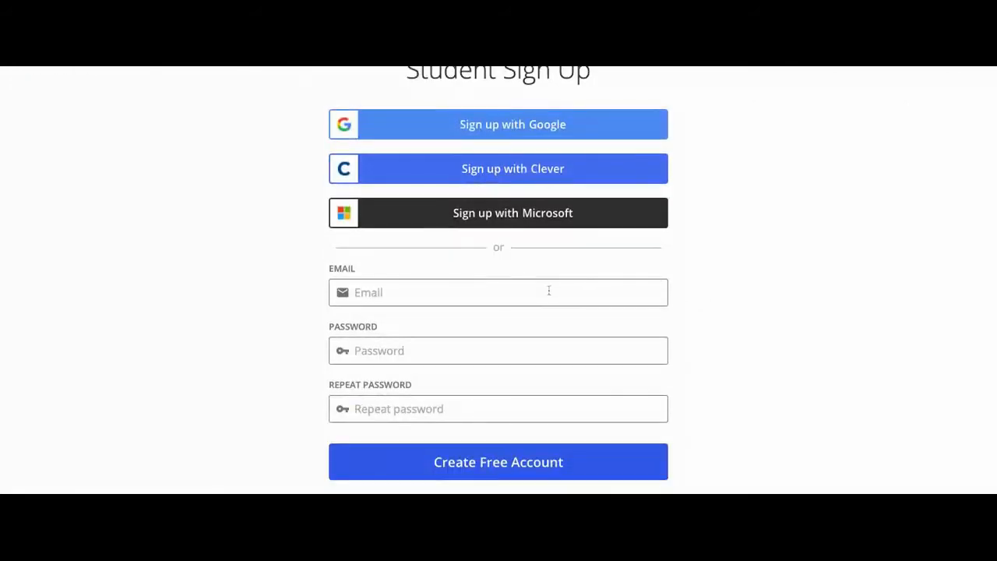
{"action": "mouse_move", "coordinate": [489, 345]}
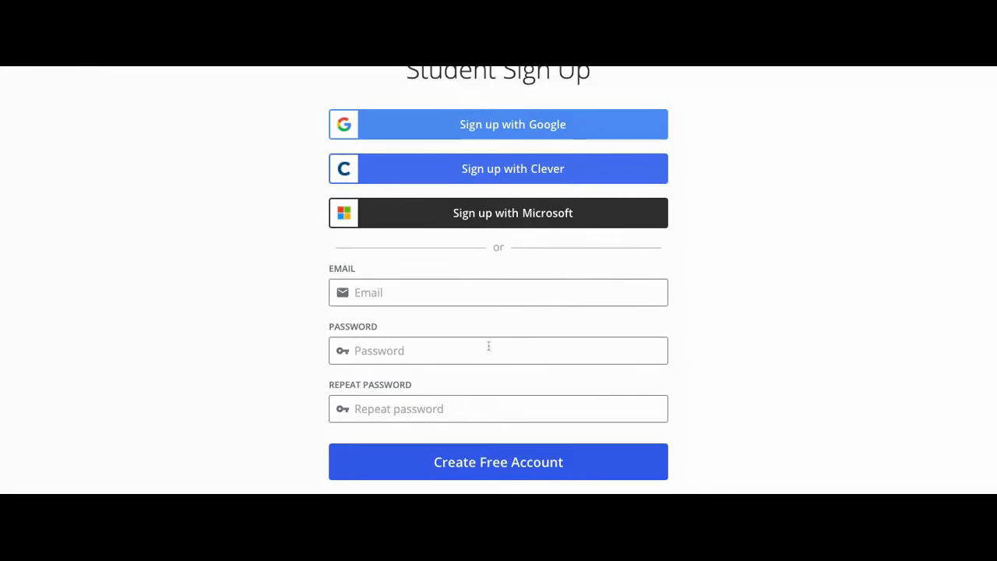
{"action": "mouse_move", "coordinate": [481, 478]}
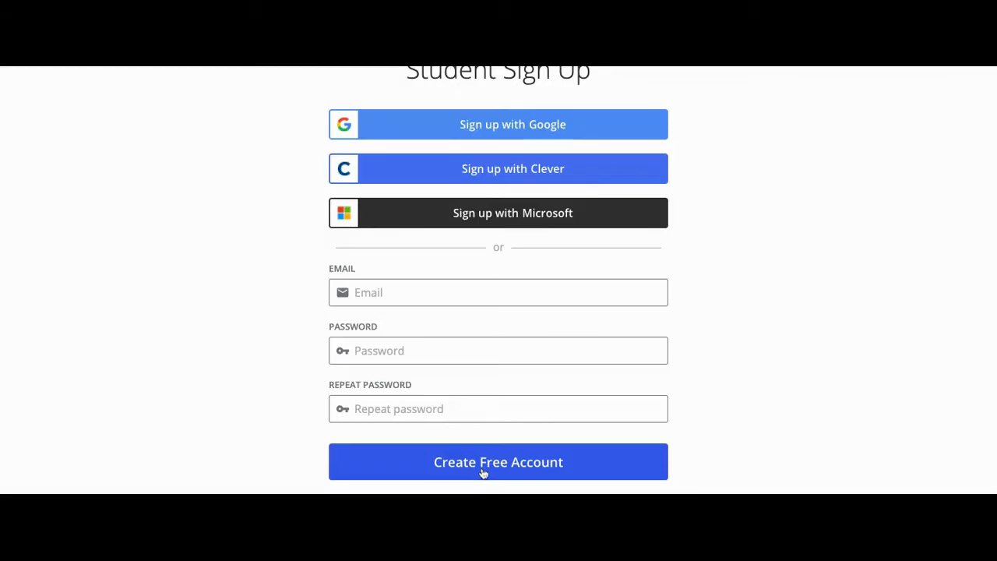
{"action": "left_click", "coordinate": [498, 462]}
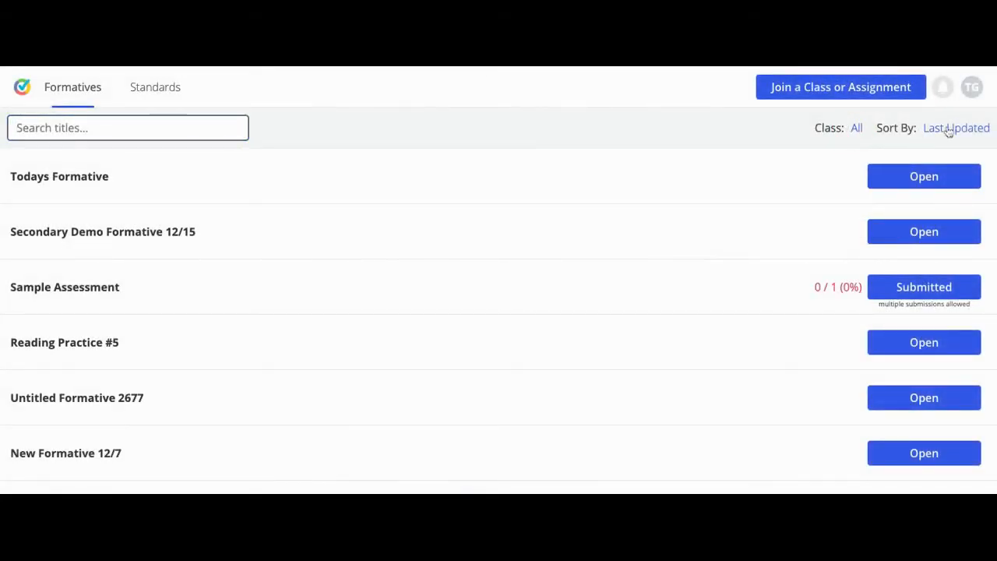
{"action": "mouse_move", "coordinate": [294, 116]}
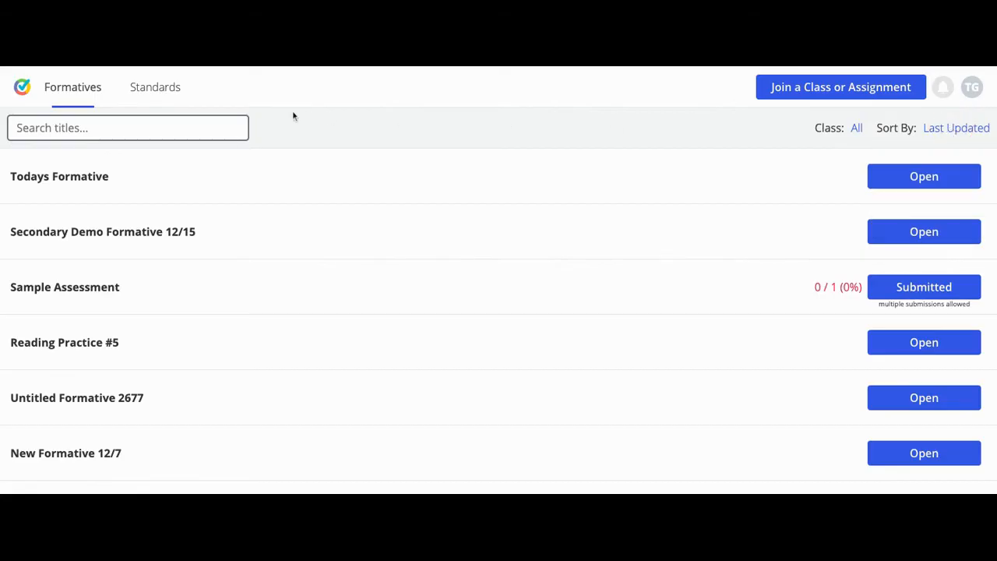
{"action": "scroll", "scroll_direction": "down", "scroll_amount": 3}
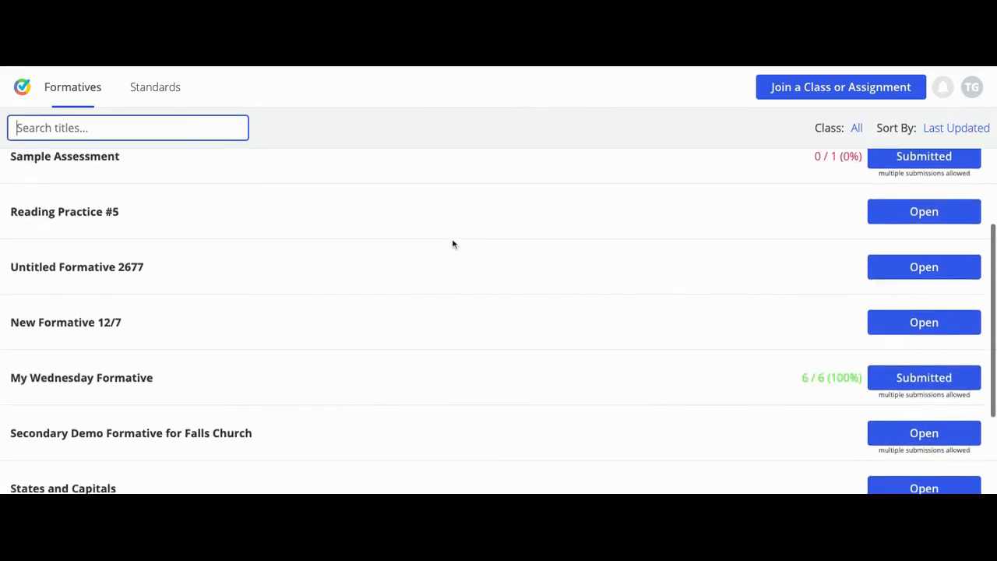
{"action": "scroll", "scroll_direction": "down", "scroll_amount": 3}
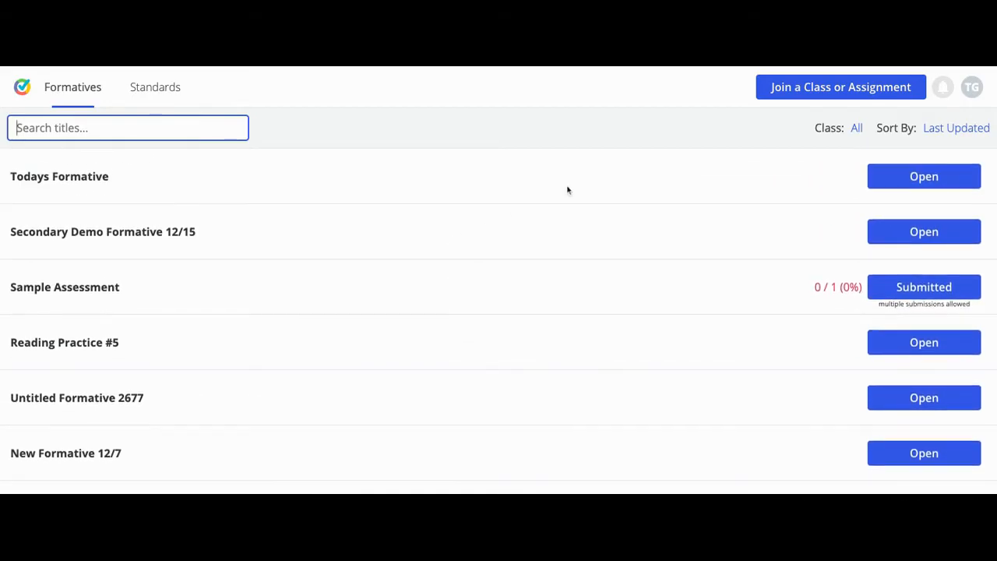
{"action": "mouse_move", "coordinate": [861, 70]}
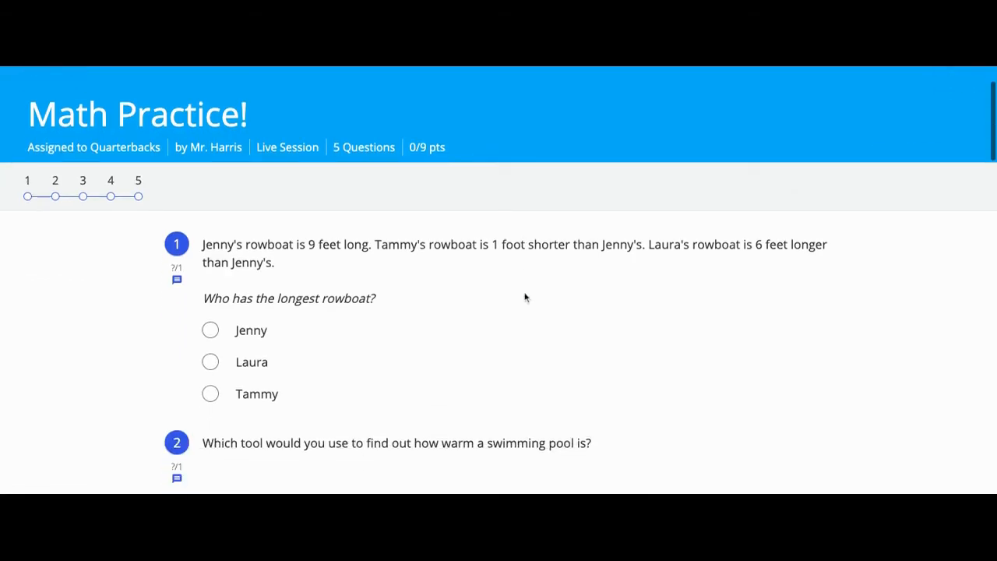
Step: Answer question 1 with Laura and question 2 with thermometer instead of watch
{"action": "left_click", "coordinate": [211, 362]}
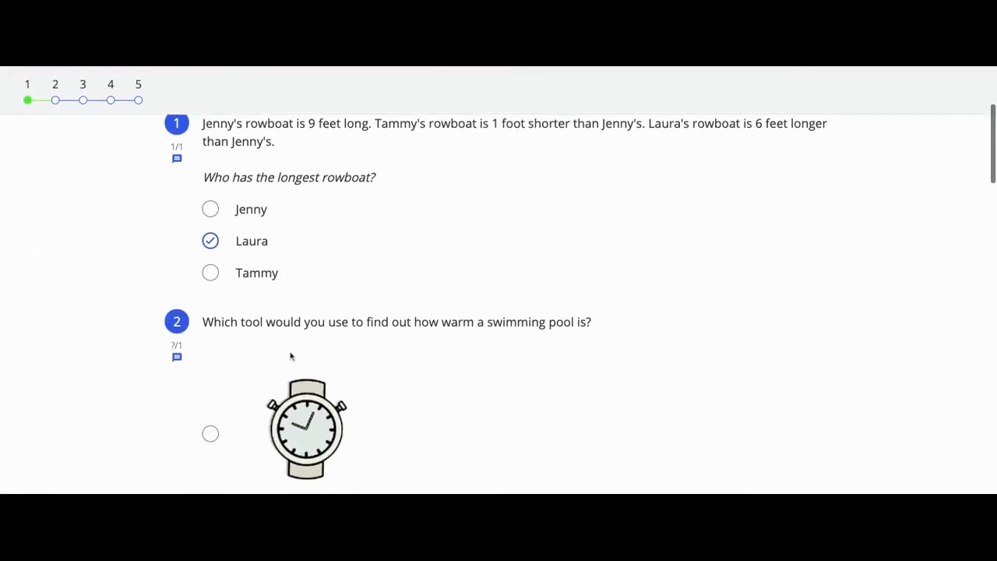
{"action": "scroll", "scroll_direction": "down", "scroll_amount": 3}
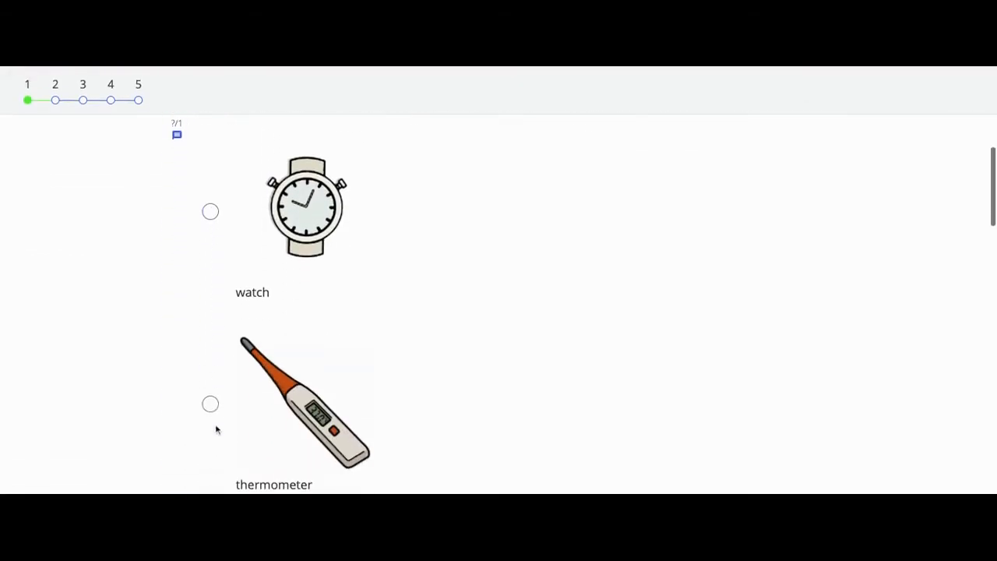
{"action": "left_click", "coordinate": [210, 211]}
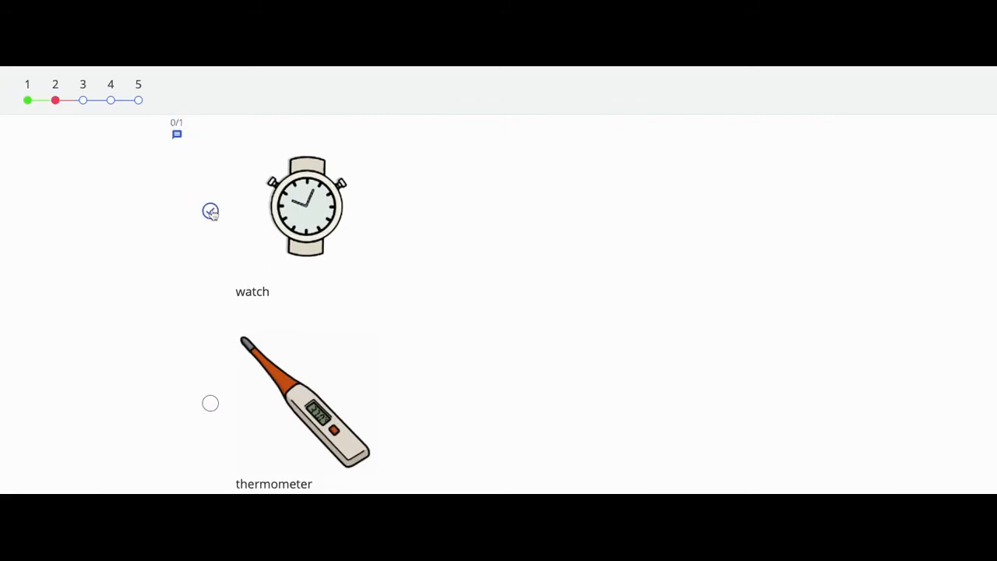
{"action": "left_click", "coordinate": [210, 211]}
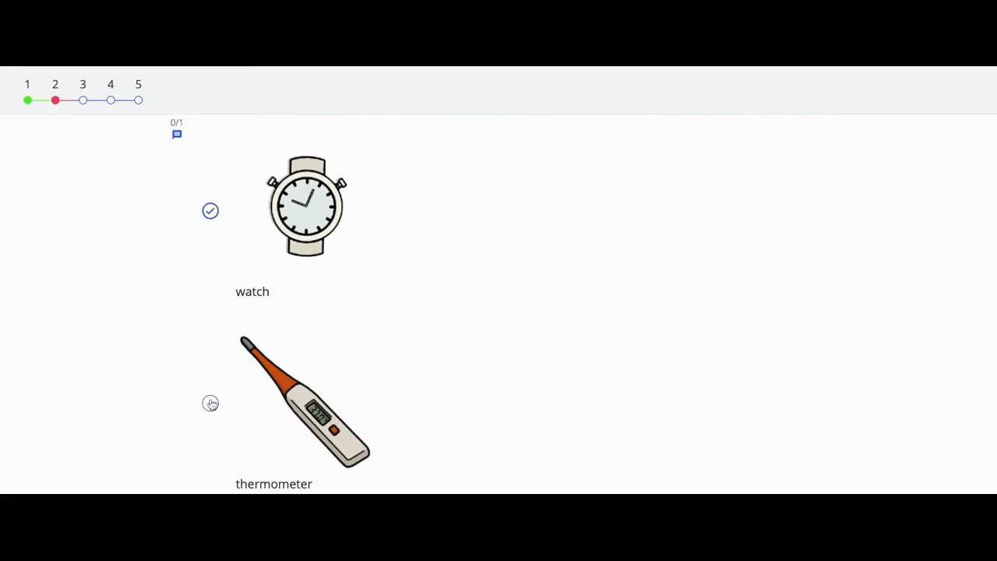
{"action": "left_click", "coordinate": [210, 402]}
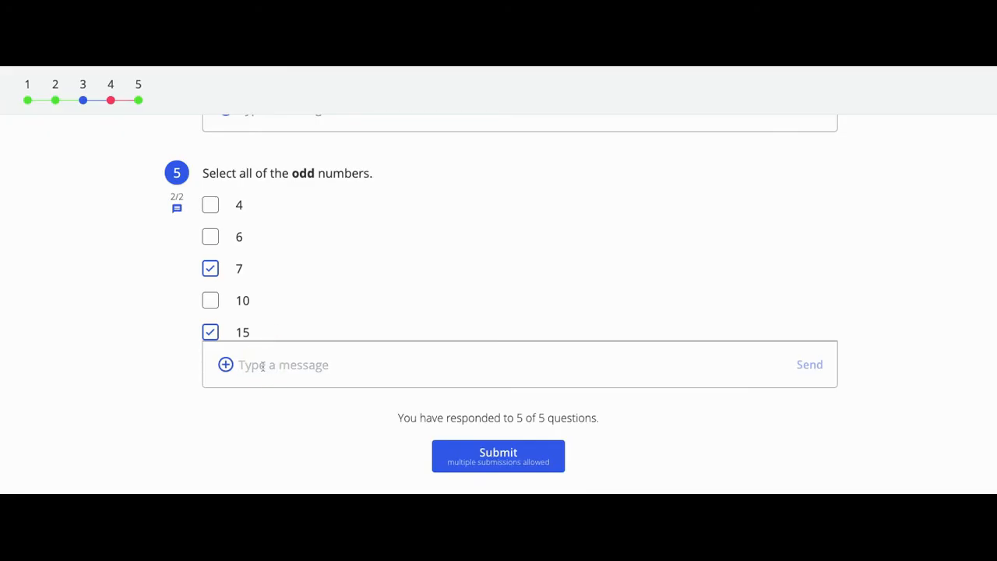
Step: Post the comment 'I understand this!' on question 5, then scroll through
{"action": "type", "text": "I understand this!"}
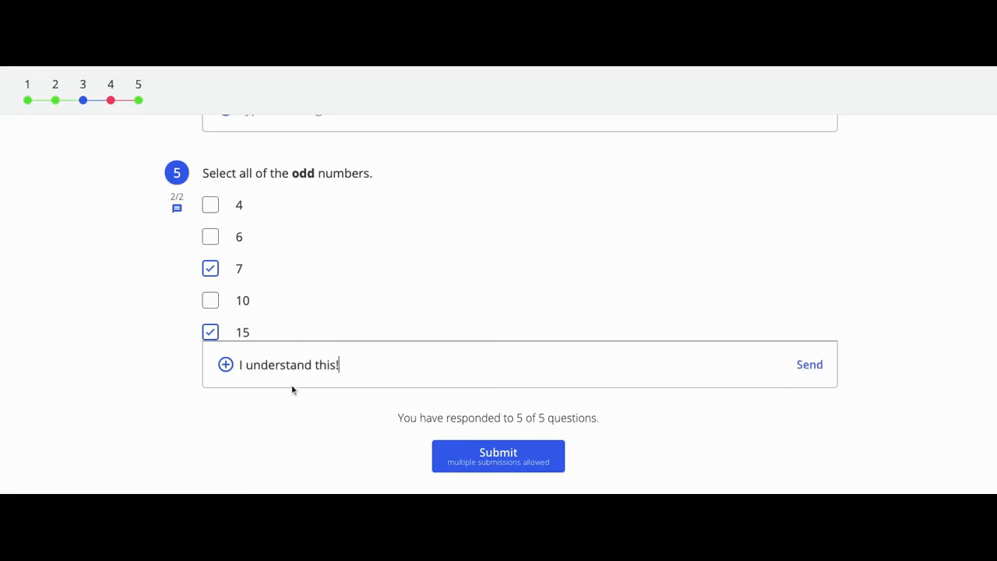
{"action": "left_click", "coordinate": [225, 365]}
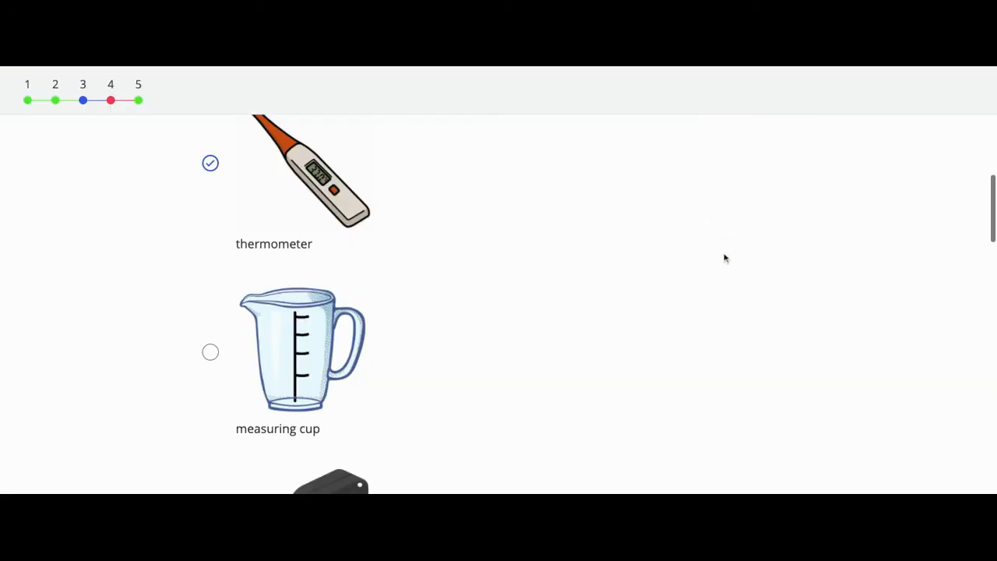
{"action": "scroll", "scroll_direction": "down", "scroll_amount": 3}
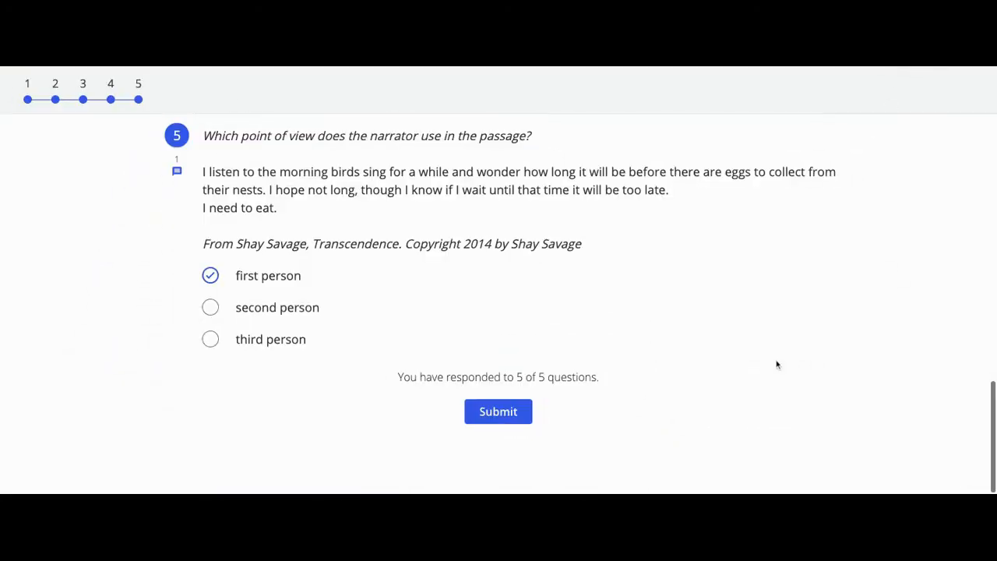
Step: Submit and confirm the Math Practice! responses, then exit to the assignment list
{"action": "left_click", "coordinate": [498, 412]}
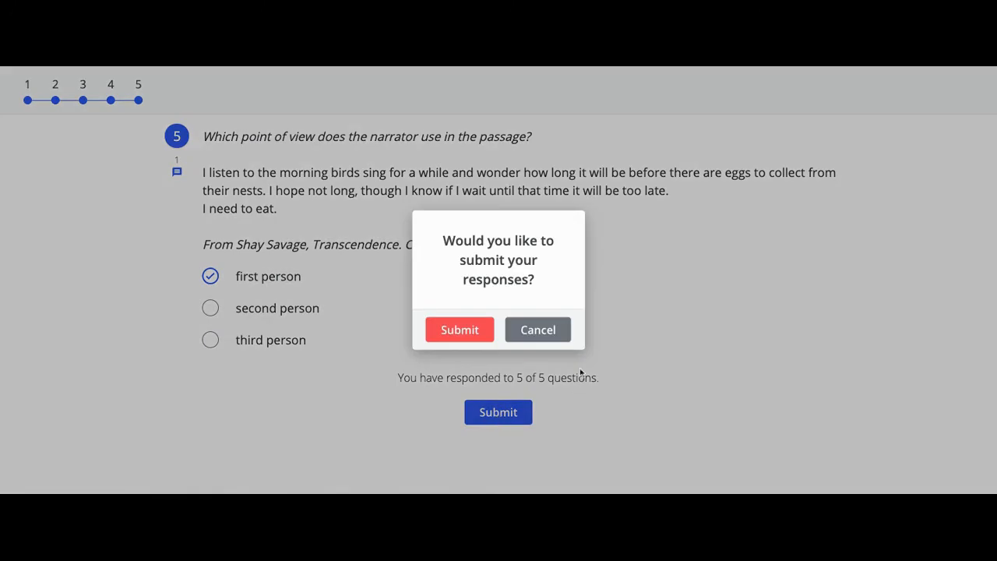
{"action": "left_click", "coordinate": [459, 329]}
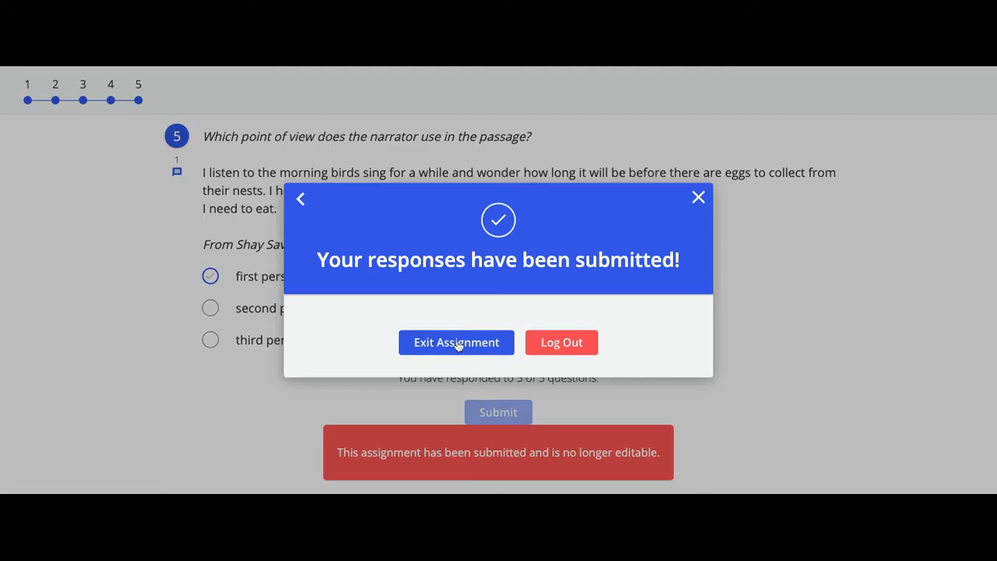
{"action": "left_click", "coordinate": [456, 342]}
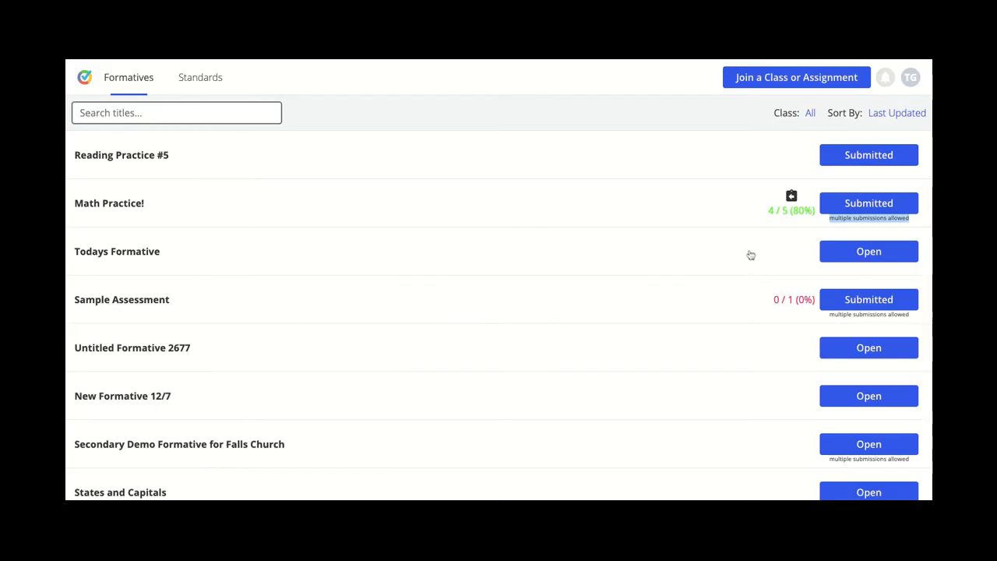
{"action": "mouse_move", "coordinate": [818, 221]}
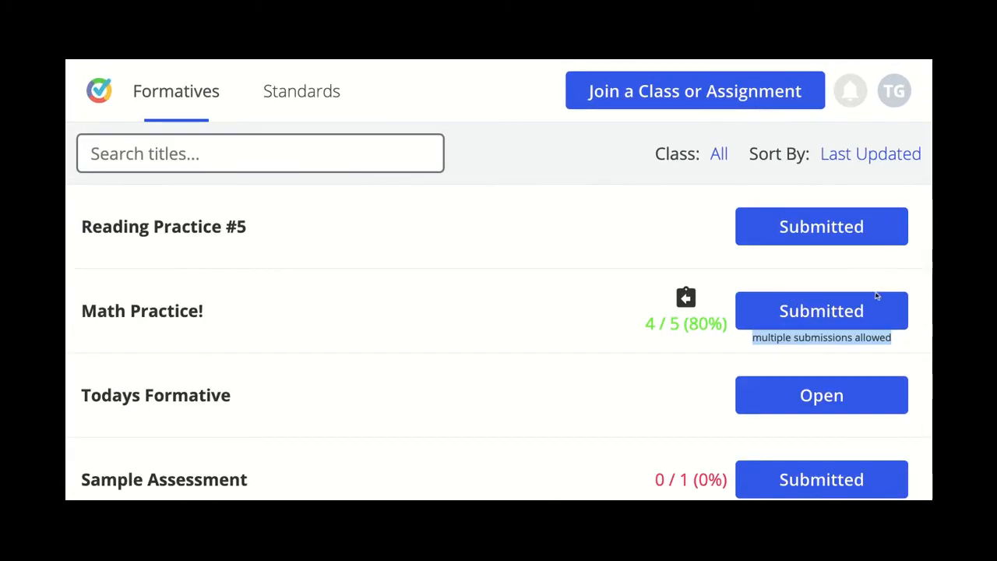
{"action": "mouse_move", "coordinate": [892, 353]}
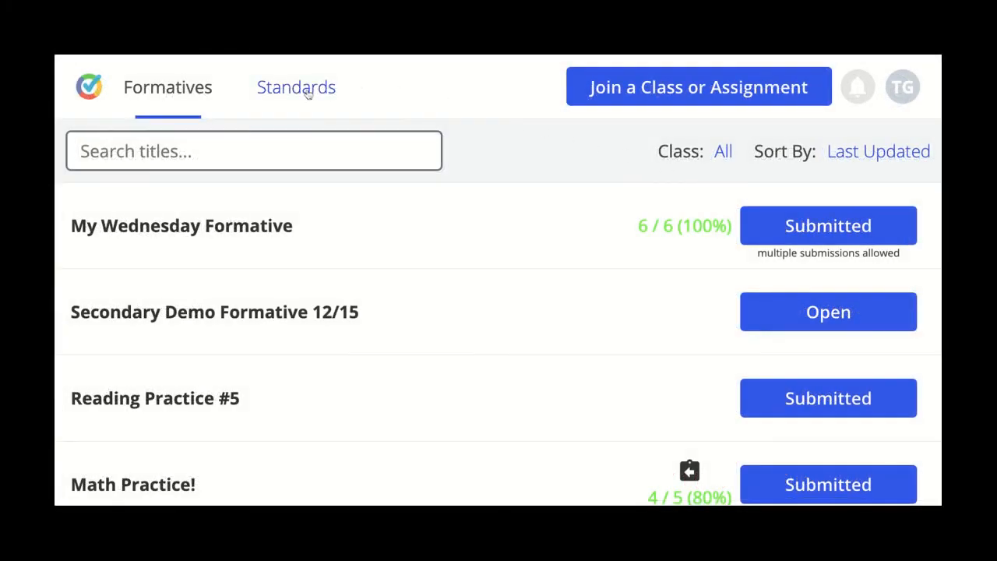
Step: Show the Standards mastery view sorted by Name: A-Z
{"action": "left_click", "coordinate": [296, 87]}
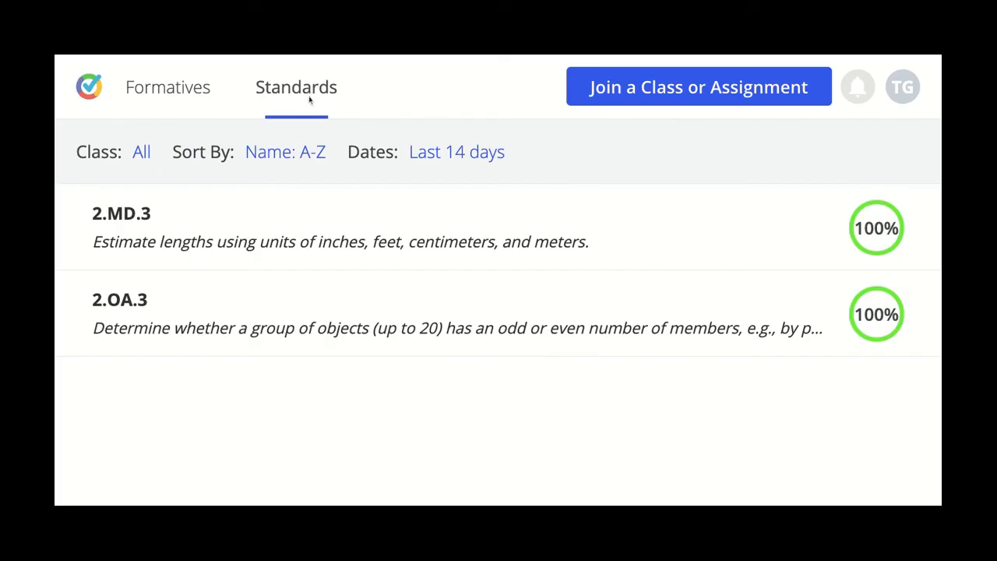
{"action": "left_click", "coordinate": [285, 152]}
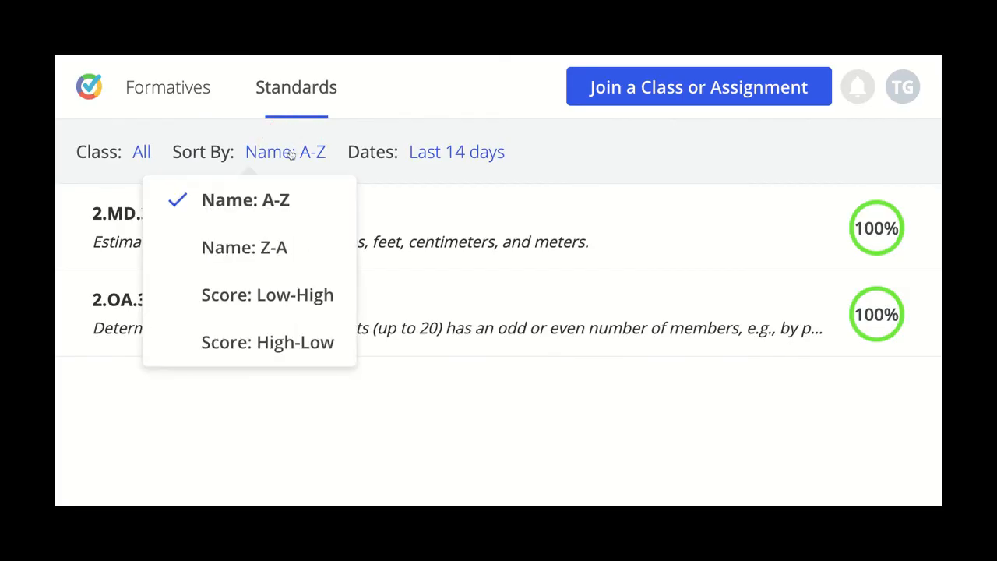
{"action": "left_click", "coordinate": [246, 199]}
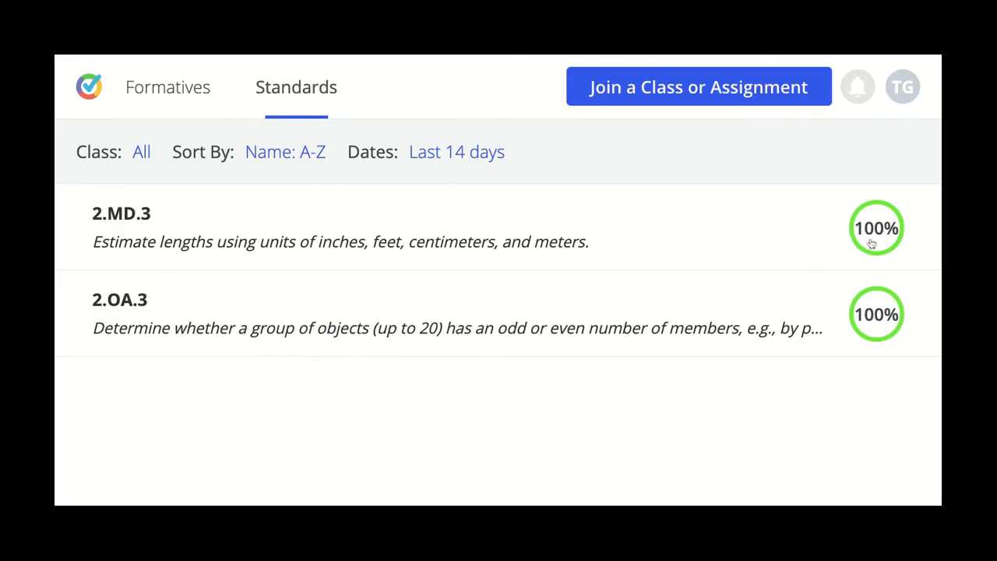